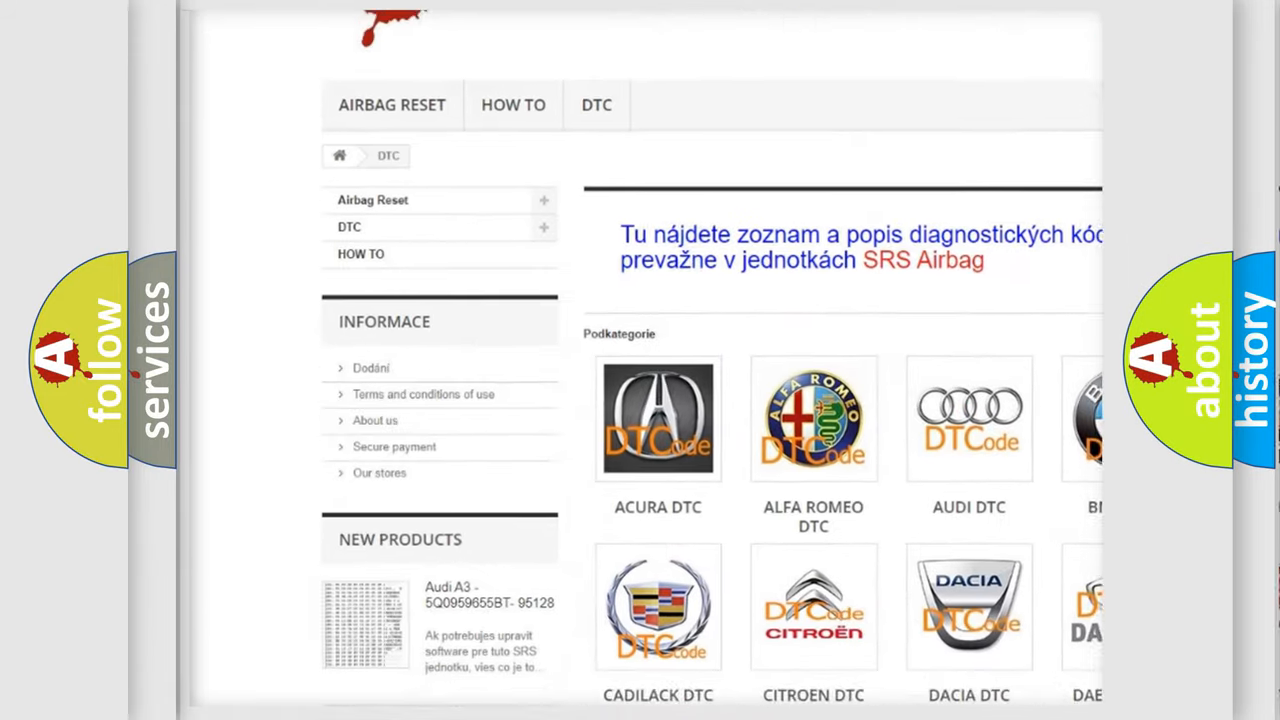
scroll("down", 3)
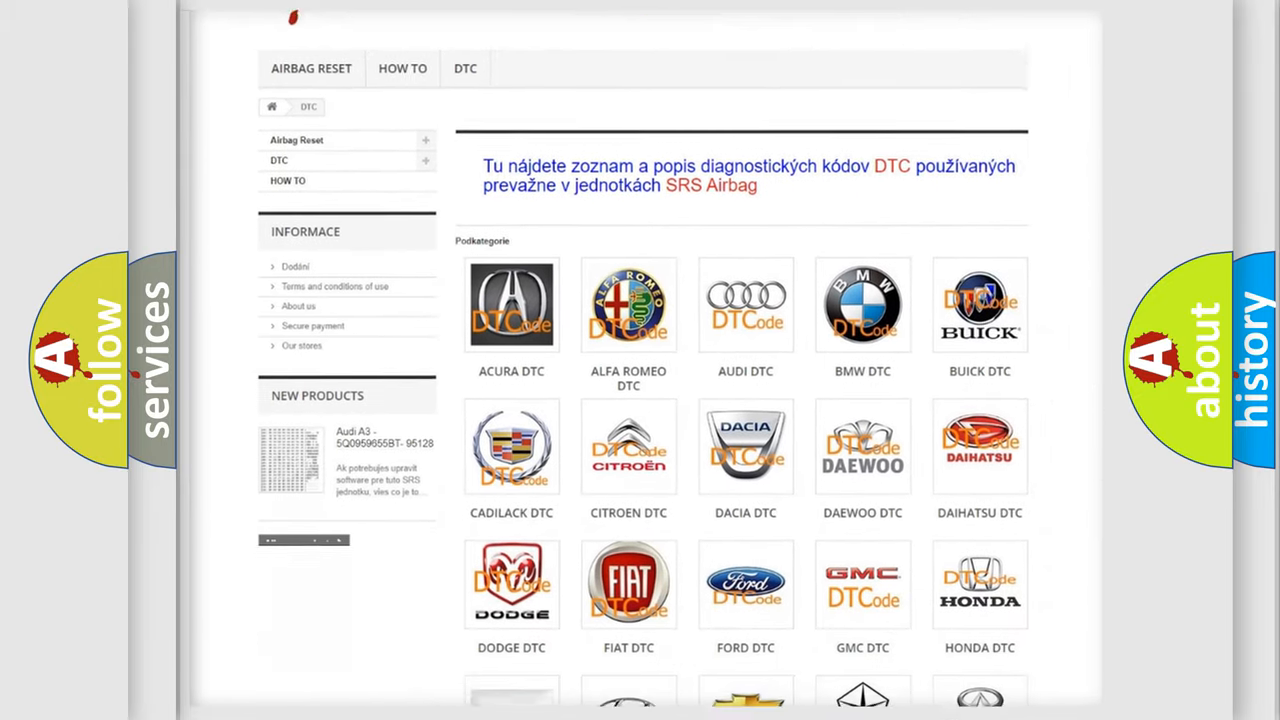
scroll("down", 3)
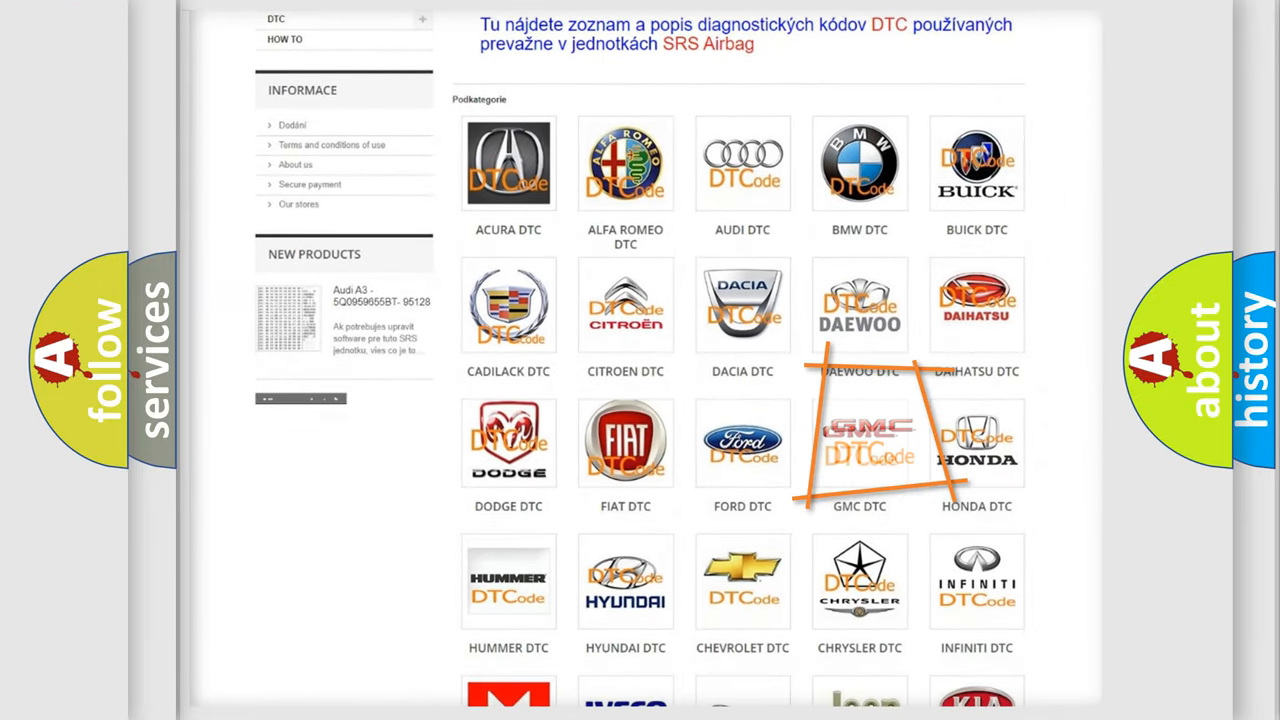